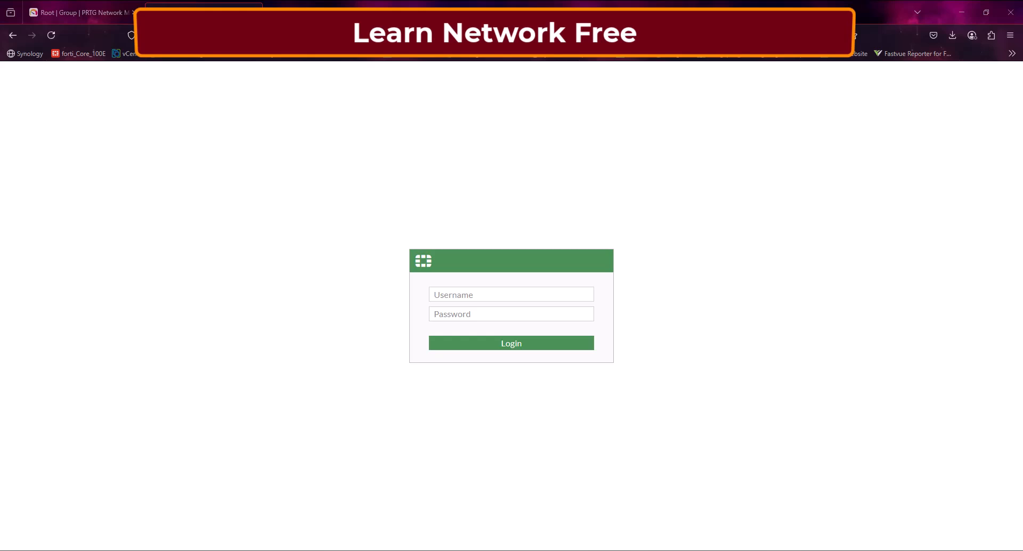
Sign in with the admin credentials, retrying once after the authentication failure
click(510, 343)
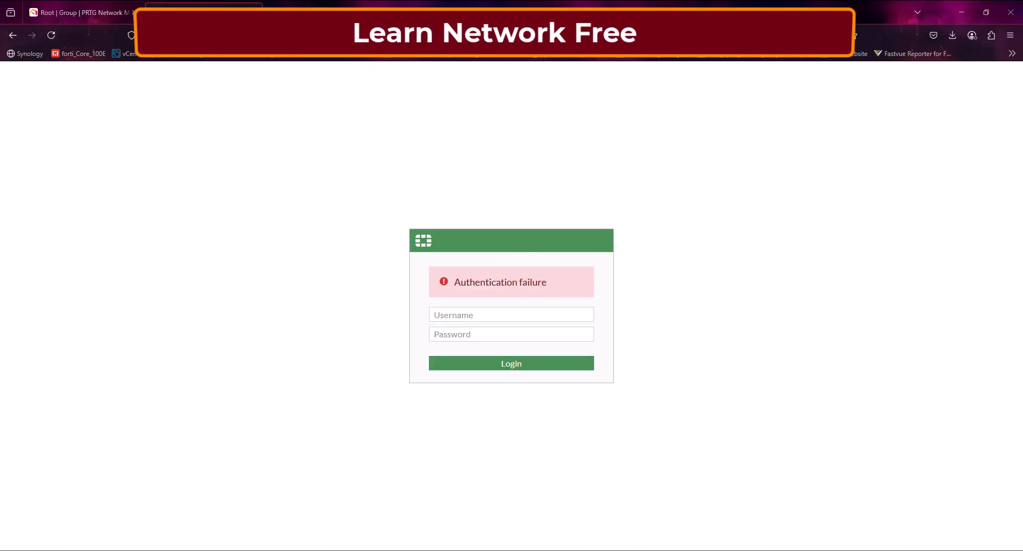
click(510, 315)
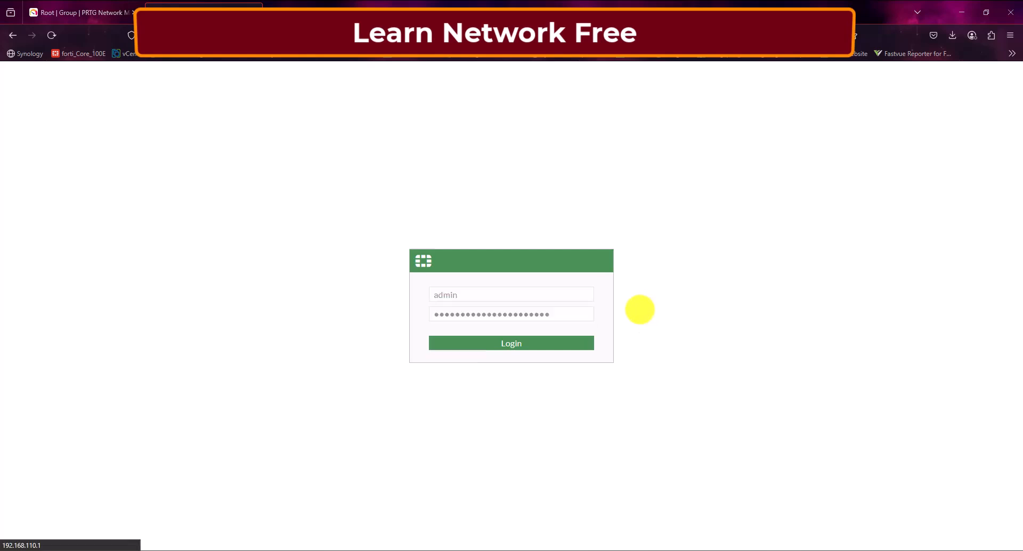
click(511, 343)
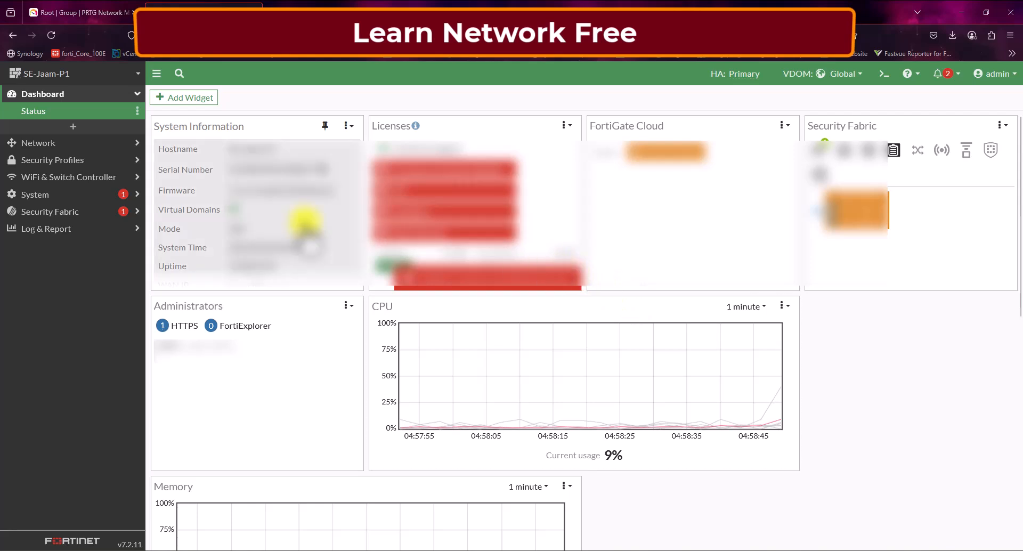
Switch to the root VDOM and go to System > Feature Visibility
click(72, 73)
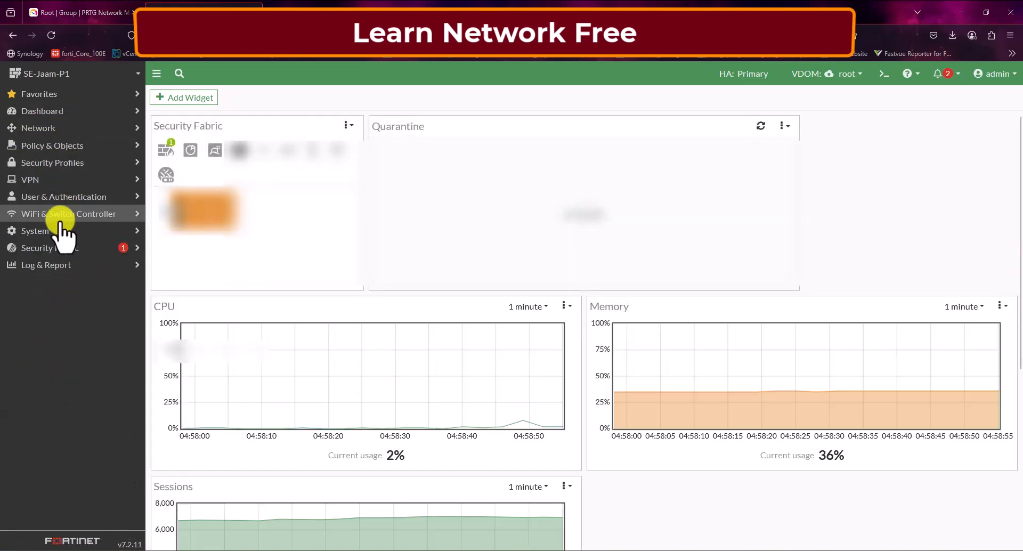
mouse_move(130, 238)
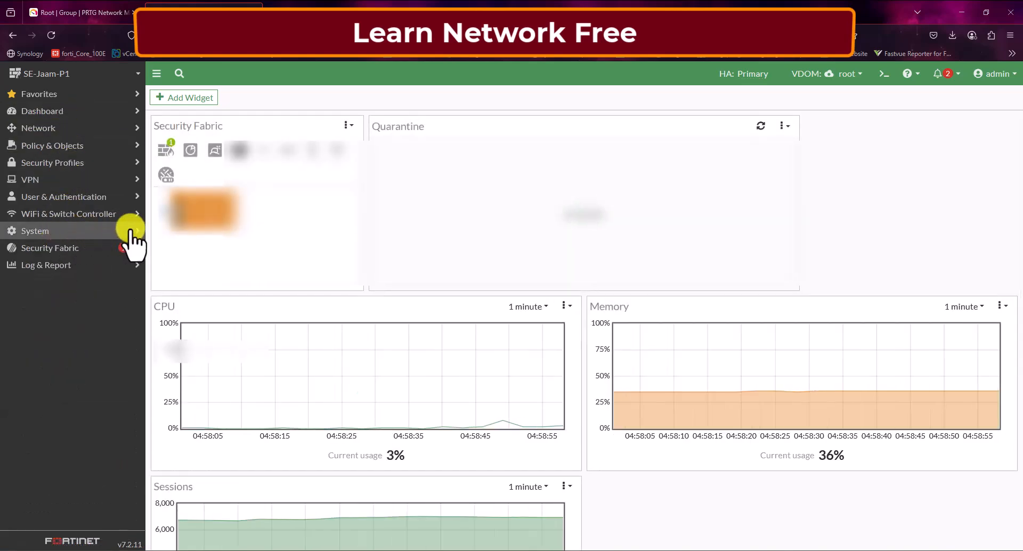
click(34, 230)
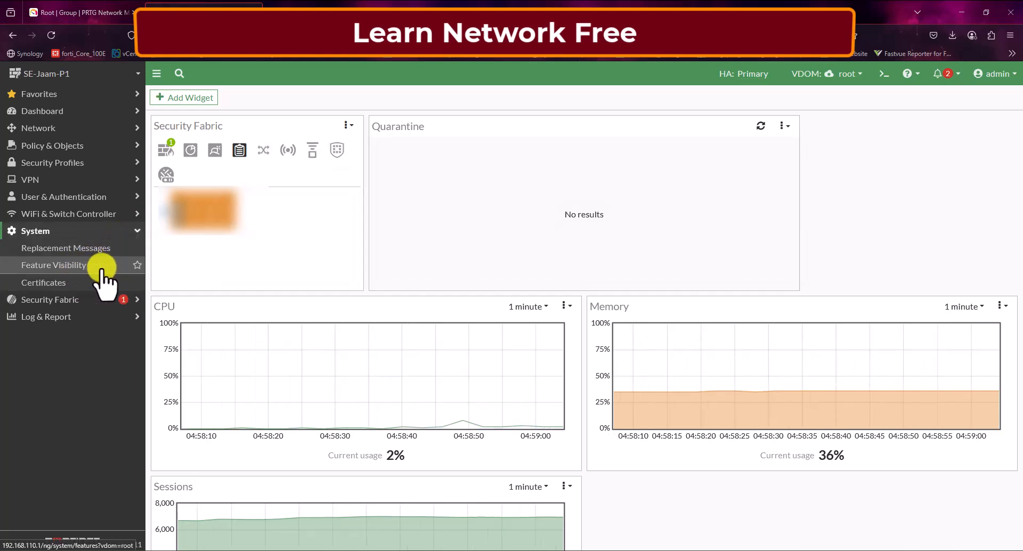
click(55, 264)
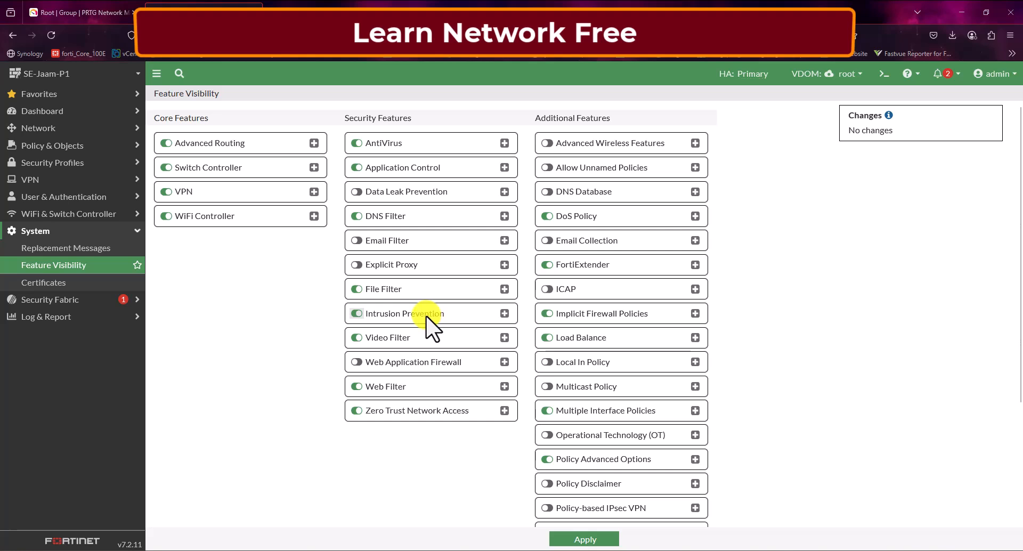
mouse_move(398, 371)
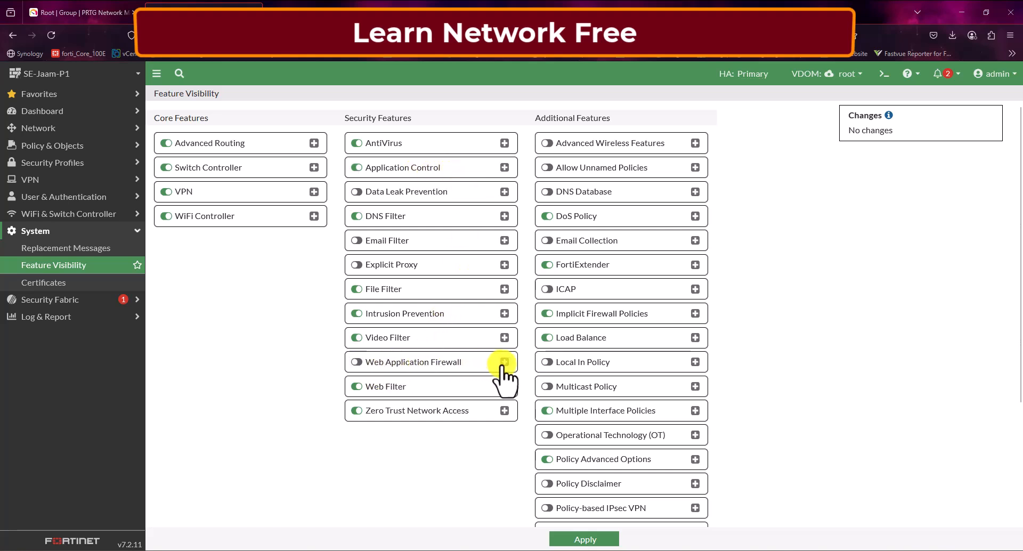
mouse_move(398, 372)
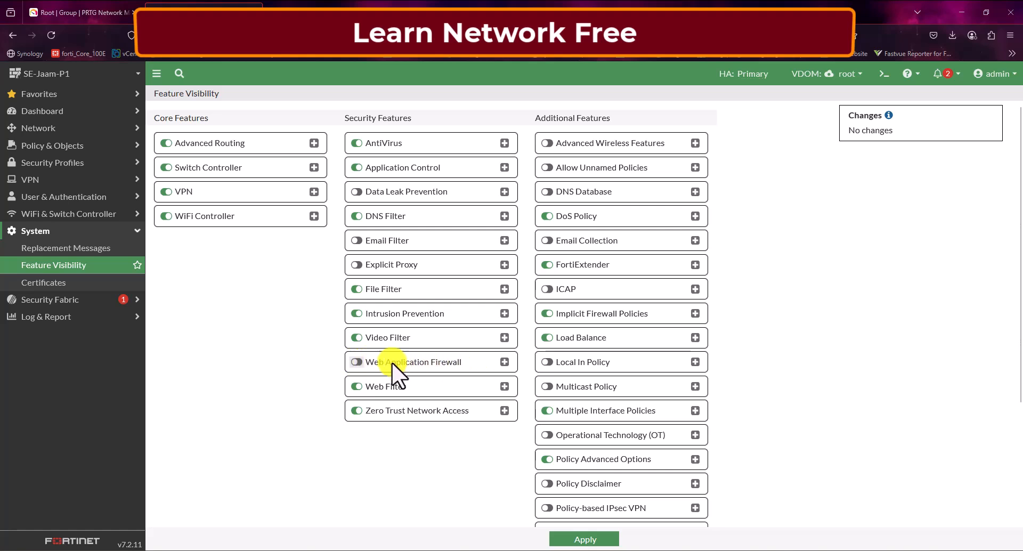
Enable the Web Application Firewall feature and apply the change
click(356, 361)
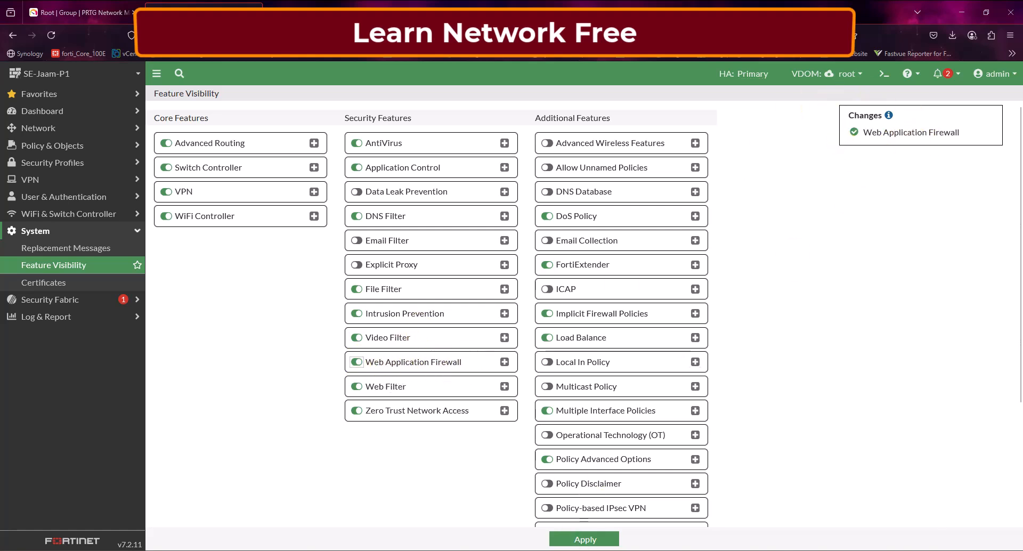
click(583, 538)
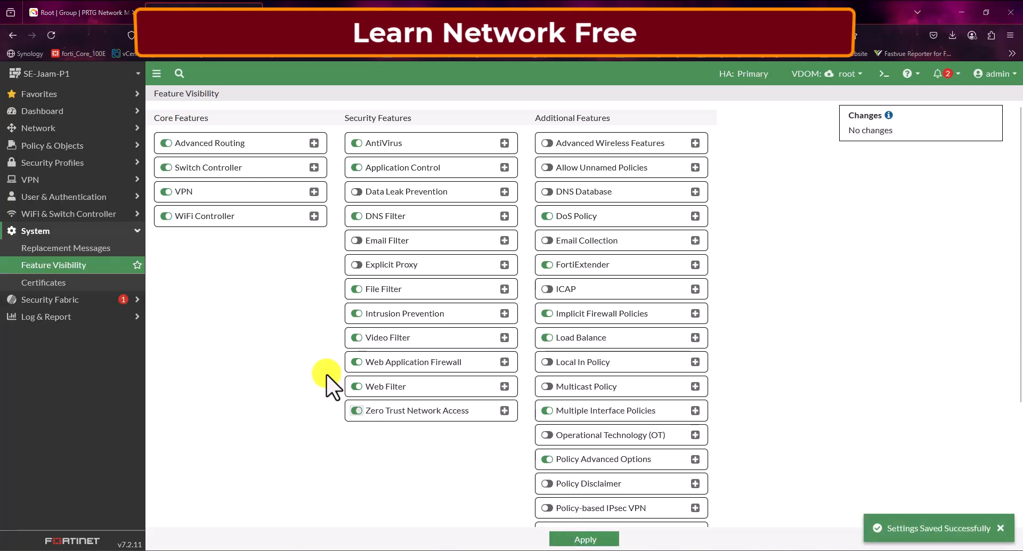
click(356, 385)
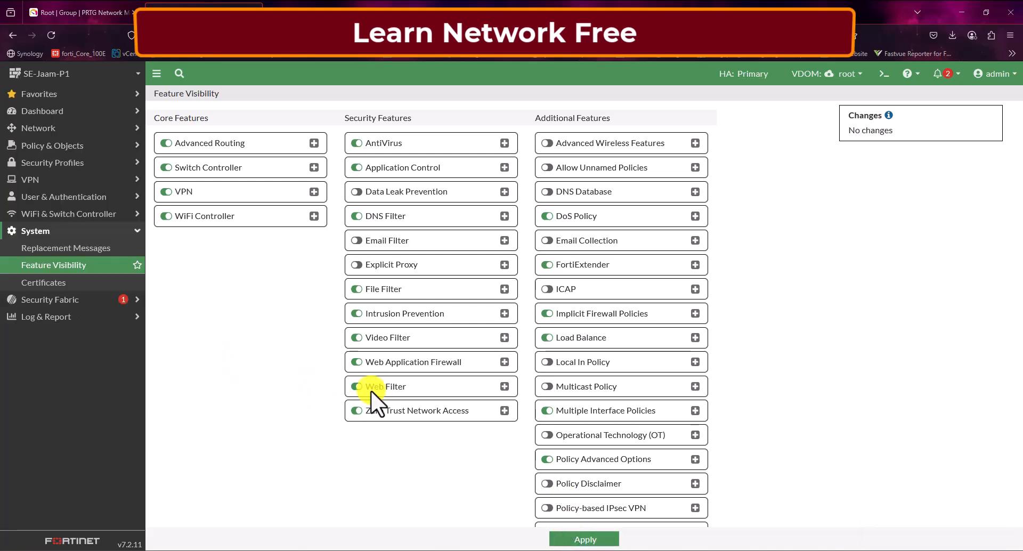
click(356, 385)
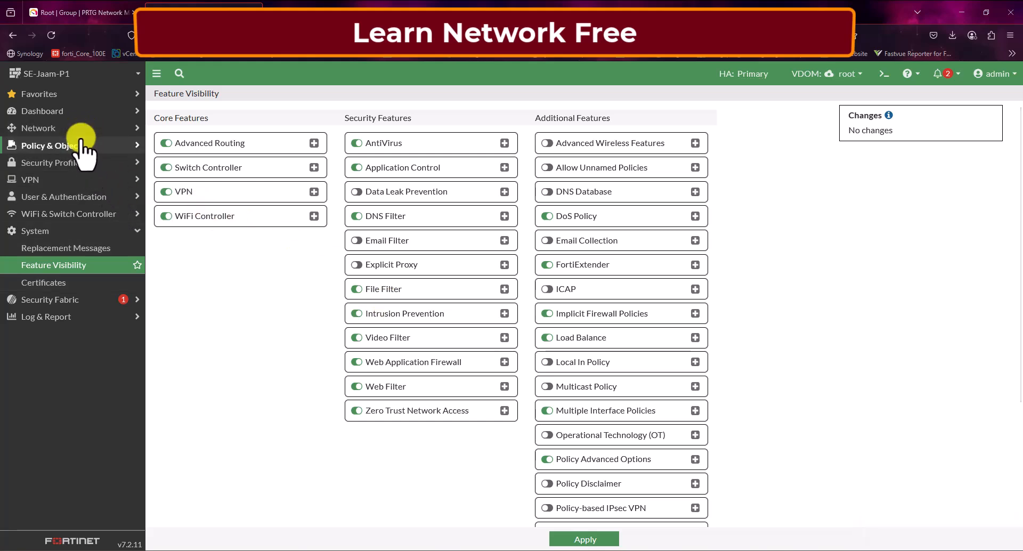
Review the Exchange-HTTP virtual server, then return to the Firewall Policy list
click(51, 145)
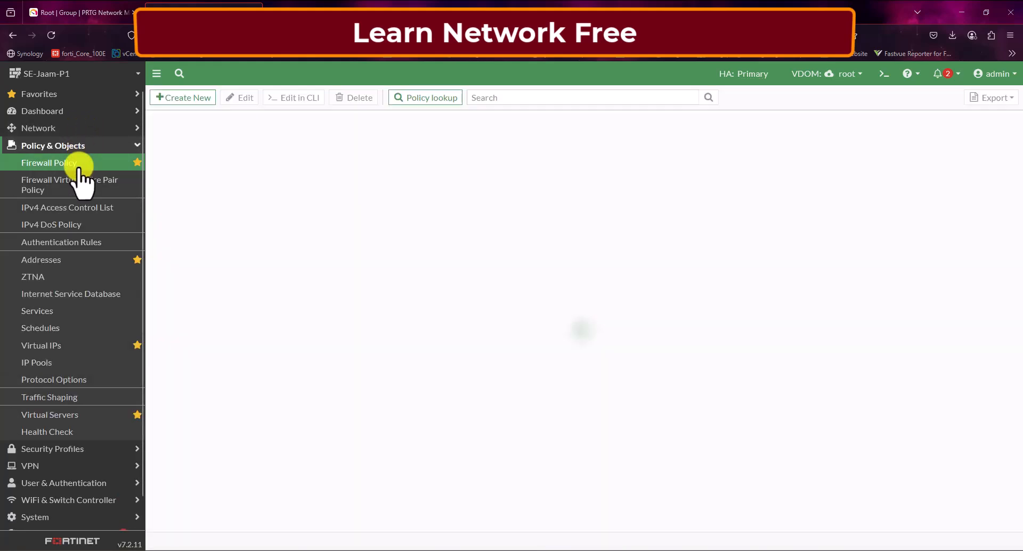
click(49, 163)
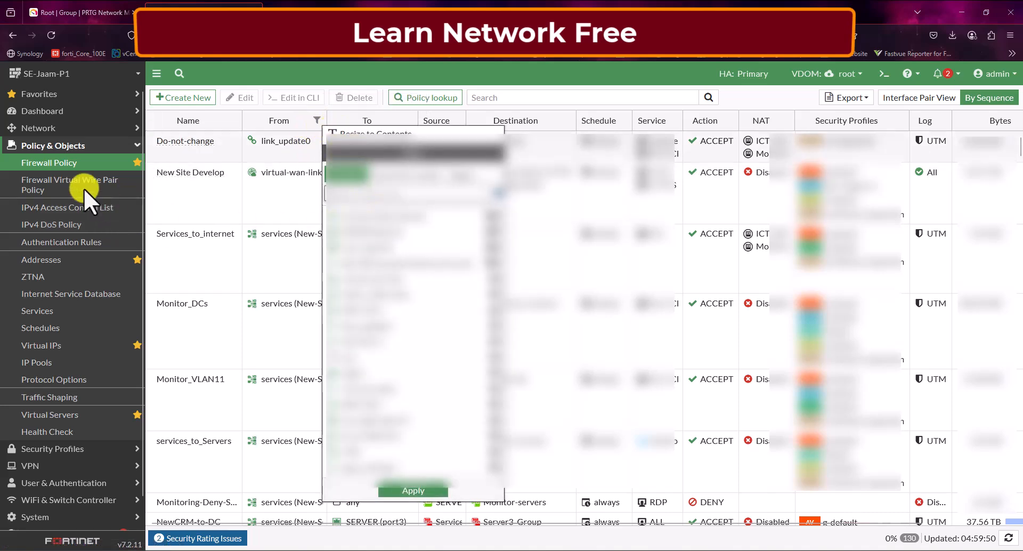
mouse_move(107, 156)
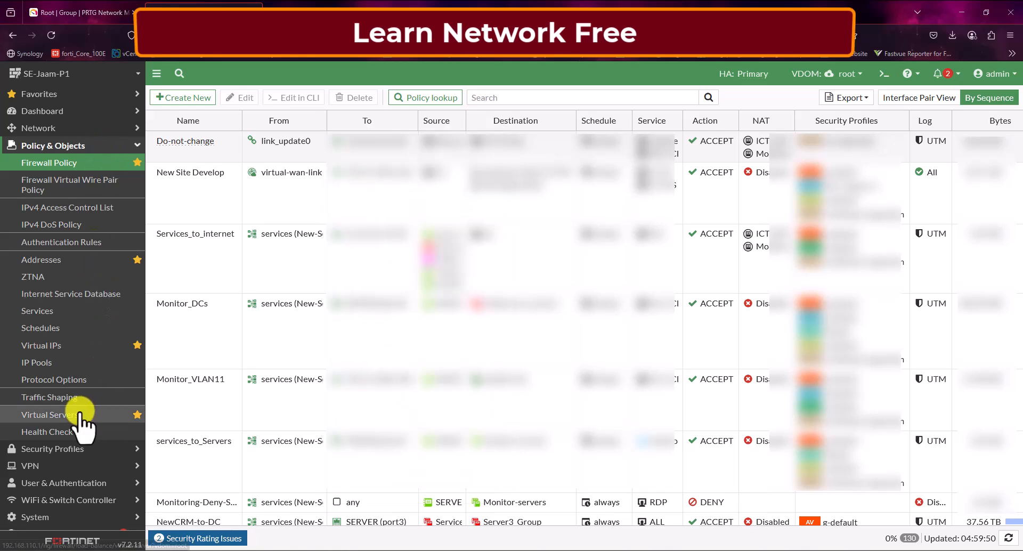
click(50, 414)
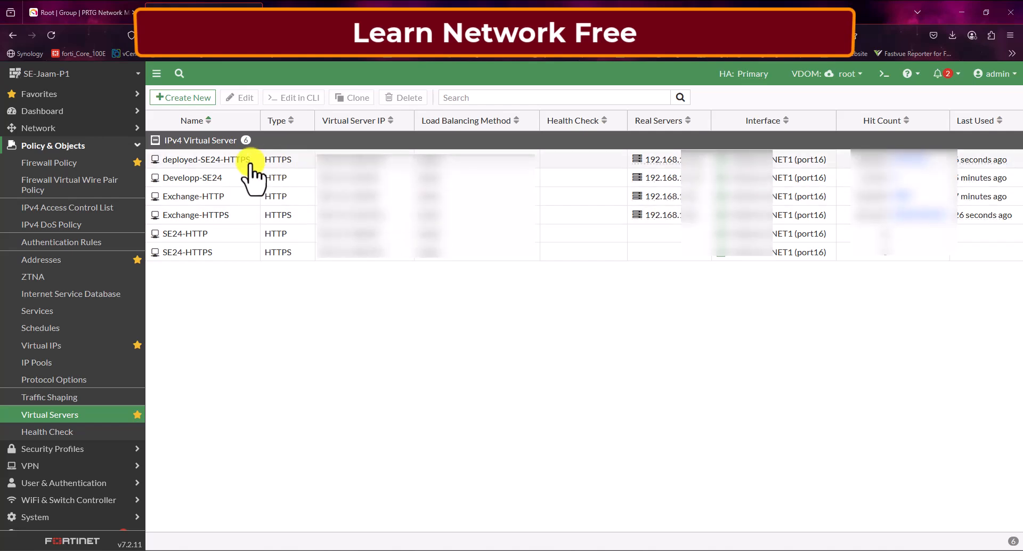
click(205, 159)
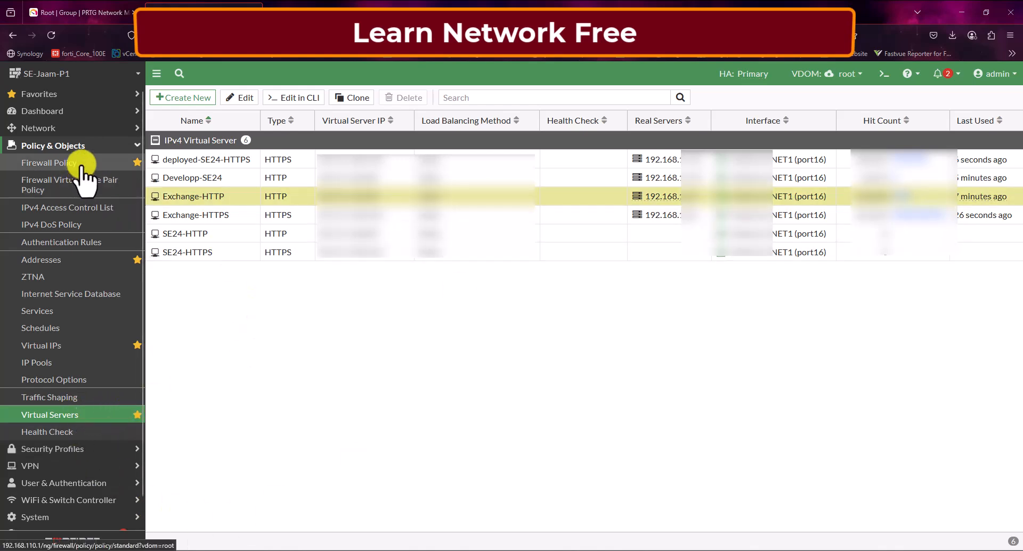
click(49, 163)
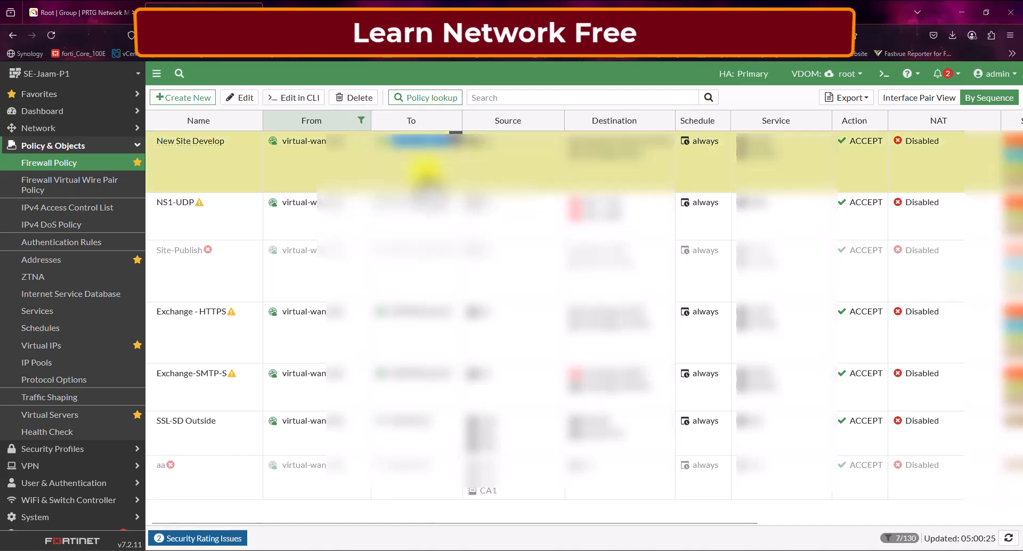
Edit the New Site Develop policy and switch on Web Application Firewall with the default profile
double_click(189, 141)
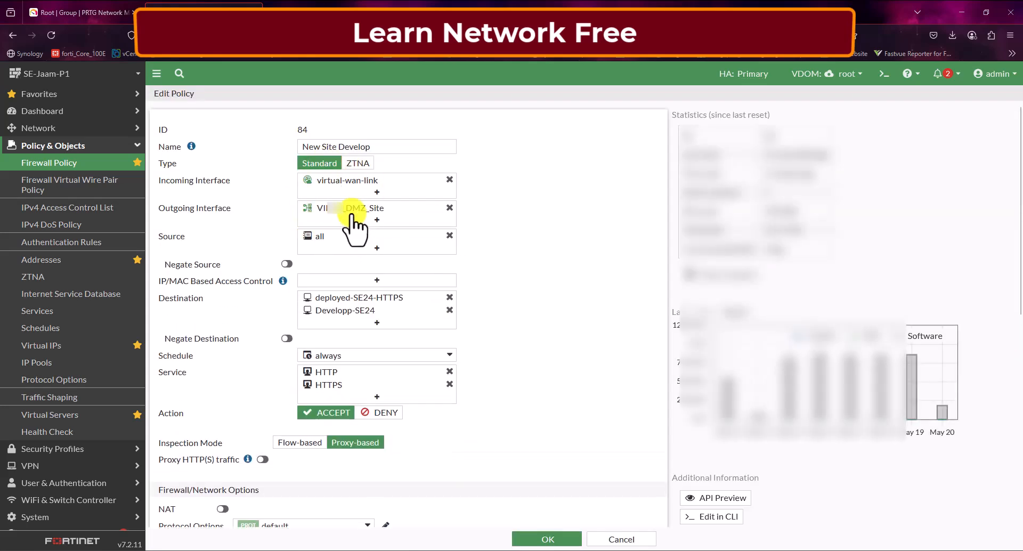
scroll(down, 3)
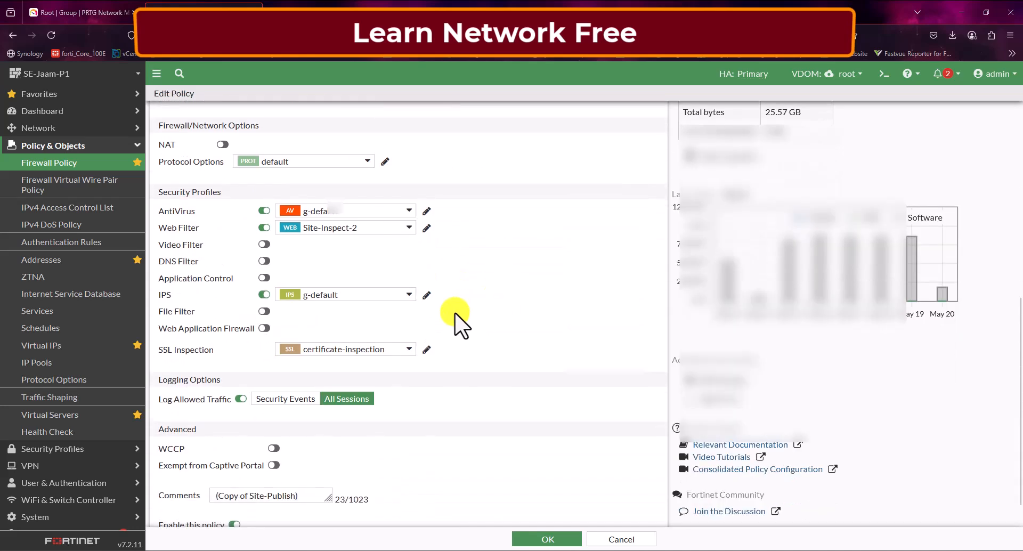
scroll(up, 3)
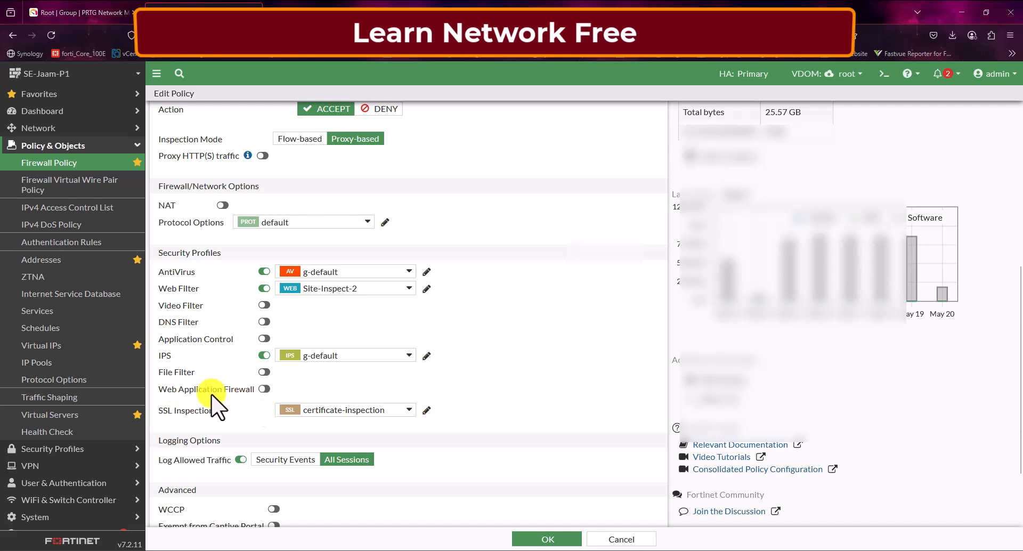
click(263, 388)
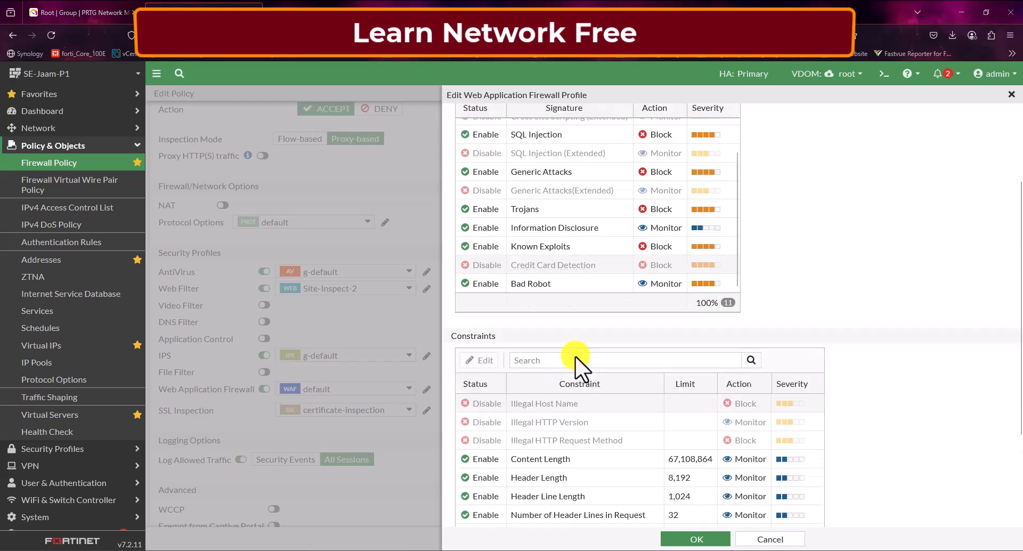
Review the default WAF profile's Content Length constraint and SQL Injection signature, then close them
scroll(down, 3)
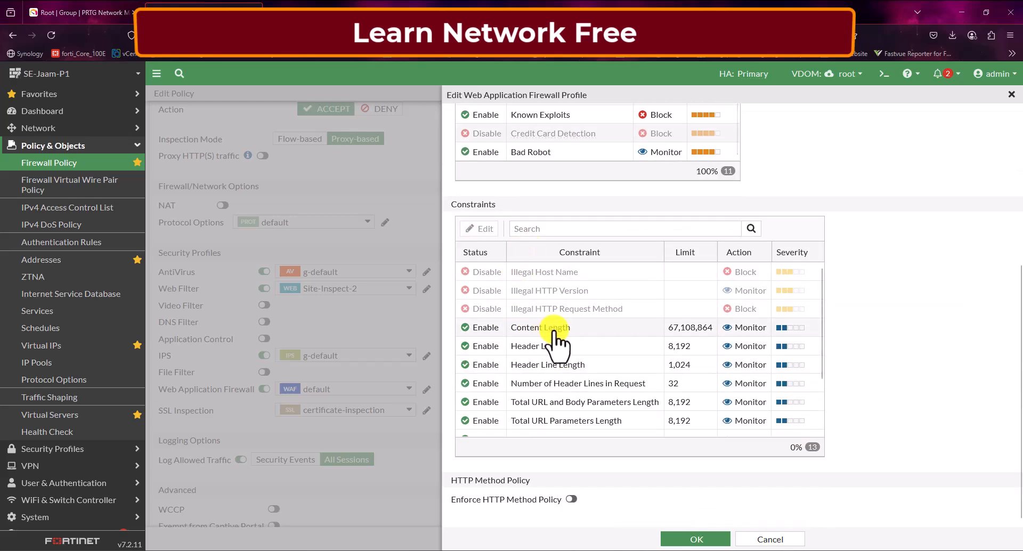
scroll(down, 3)
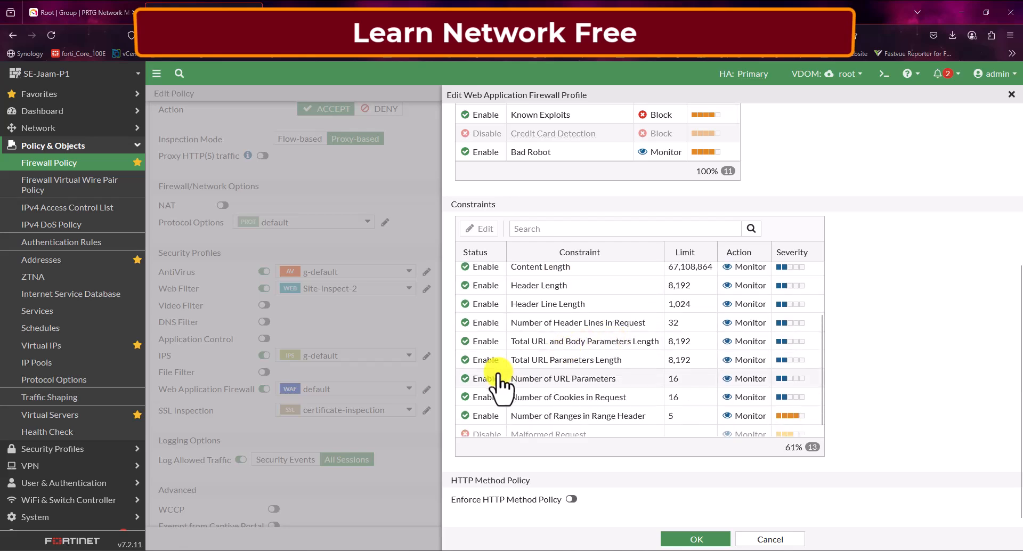
scroll(down, 3)
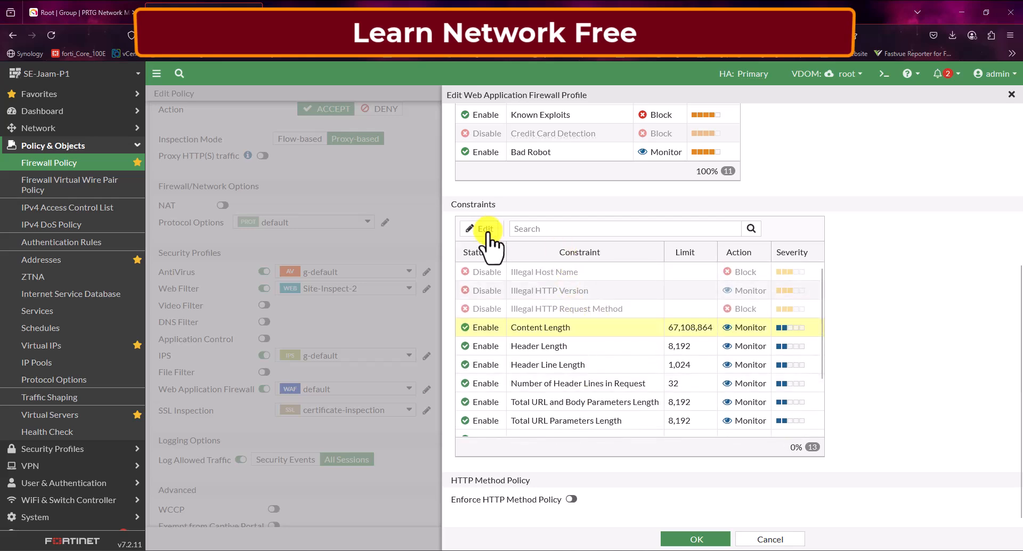
click(480, 228)
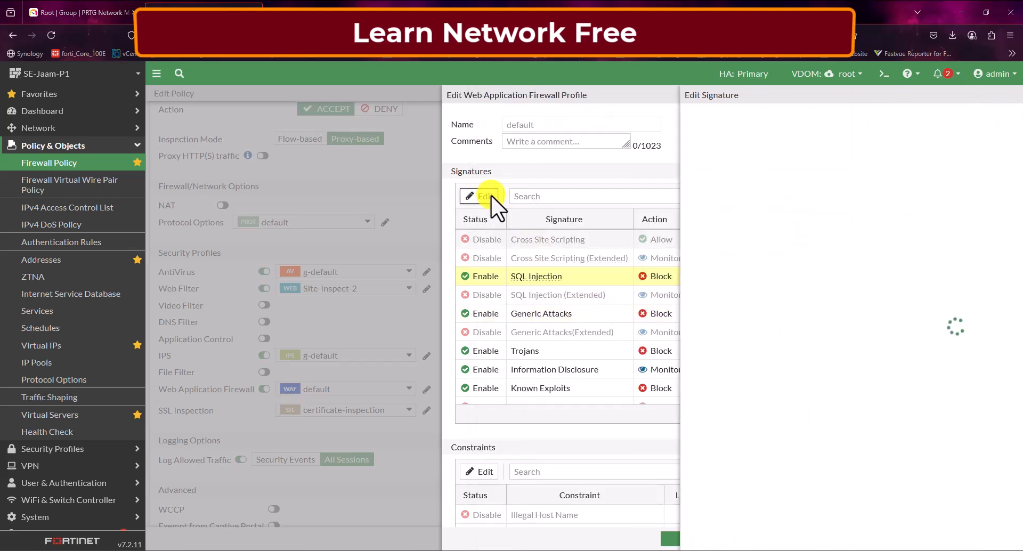
click(480, 196)
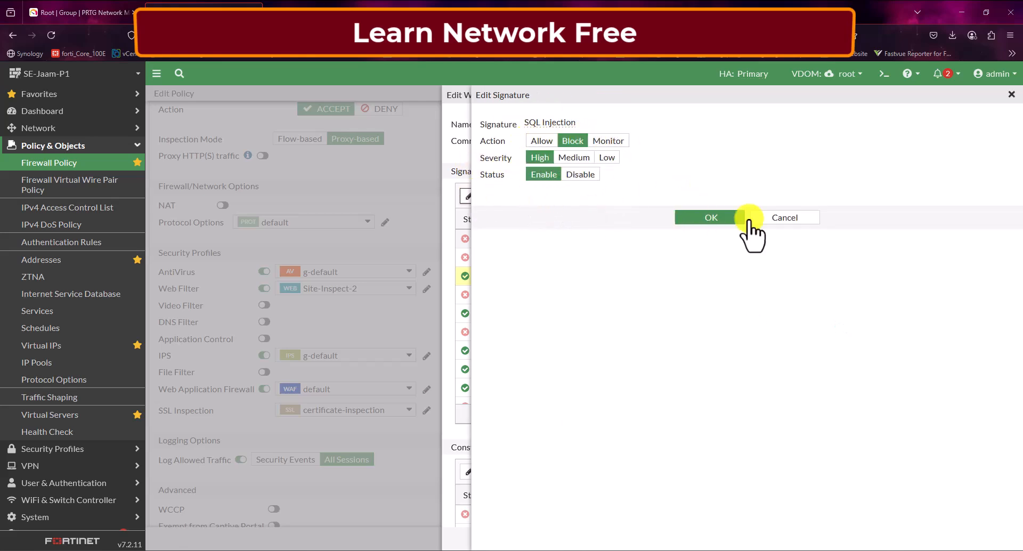
click(709, 218)
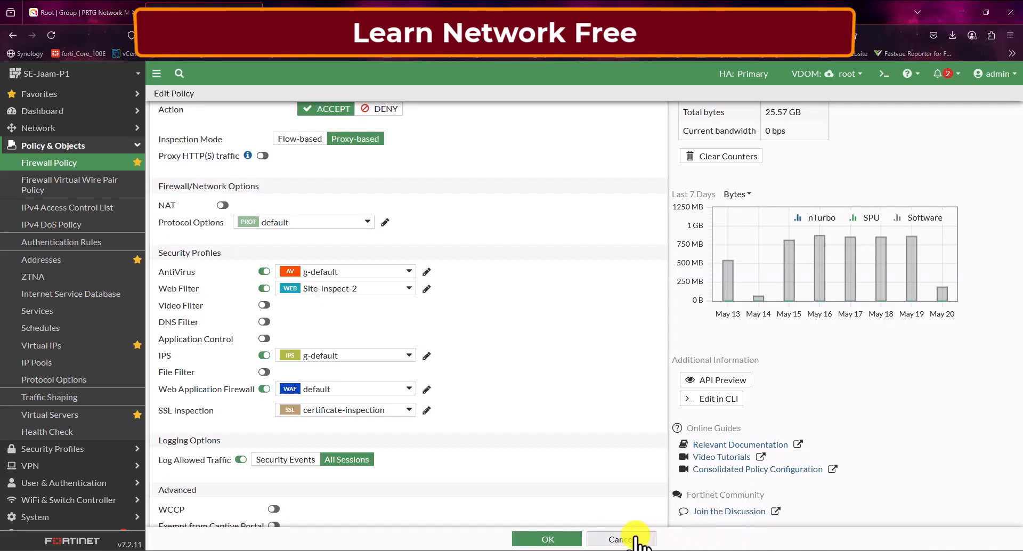
Cancel the editor, reopen New Site Develop and toggle Web Application Firewall in Security Profiles
click(619, 538)
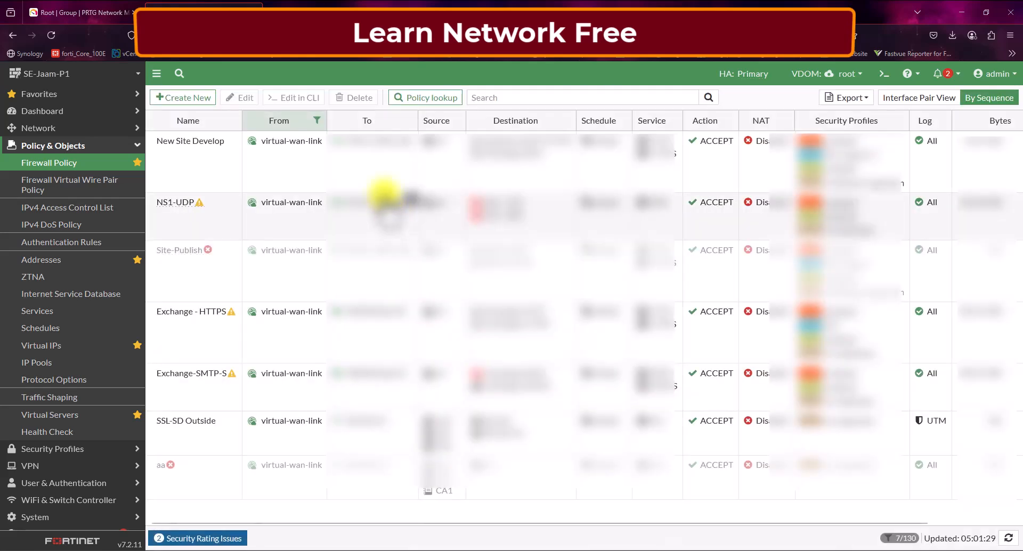
double_click(190, 141)
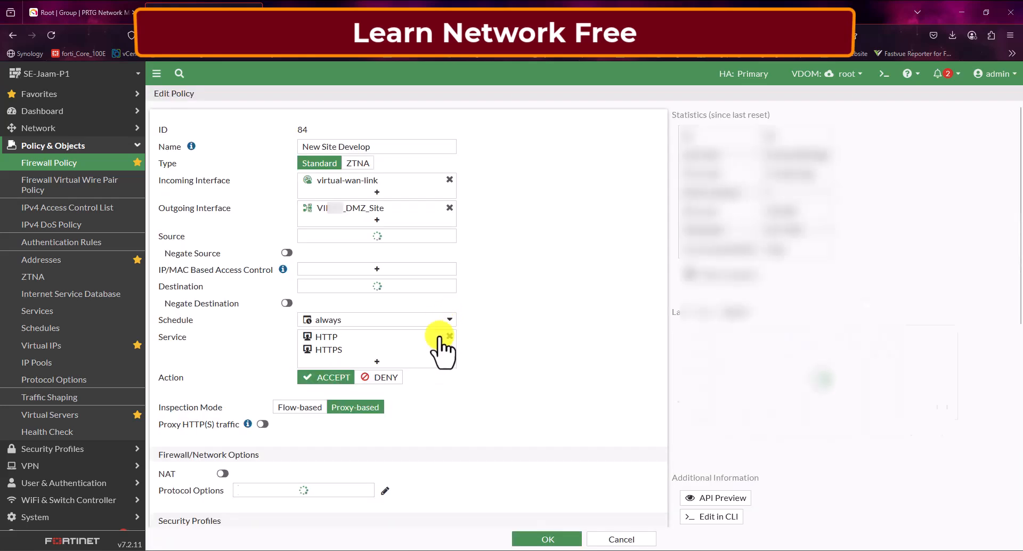
scroll(down, 3)
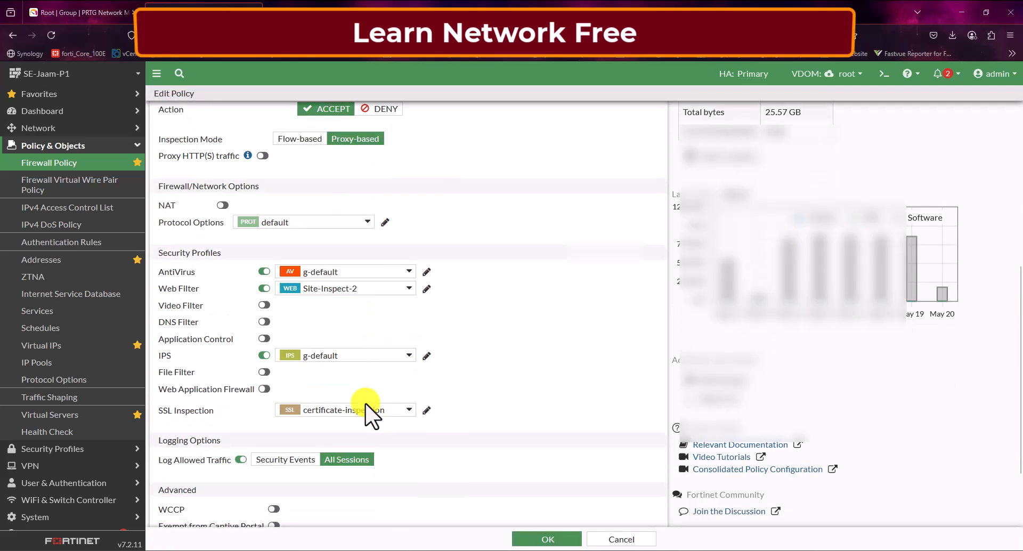
click(263, 388)
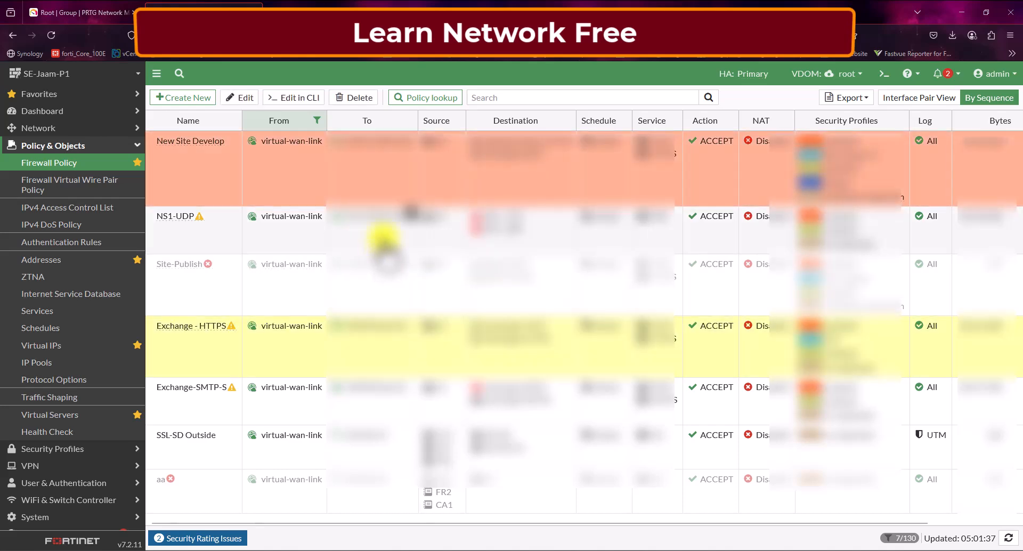
double_click(181, 216)
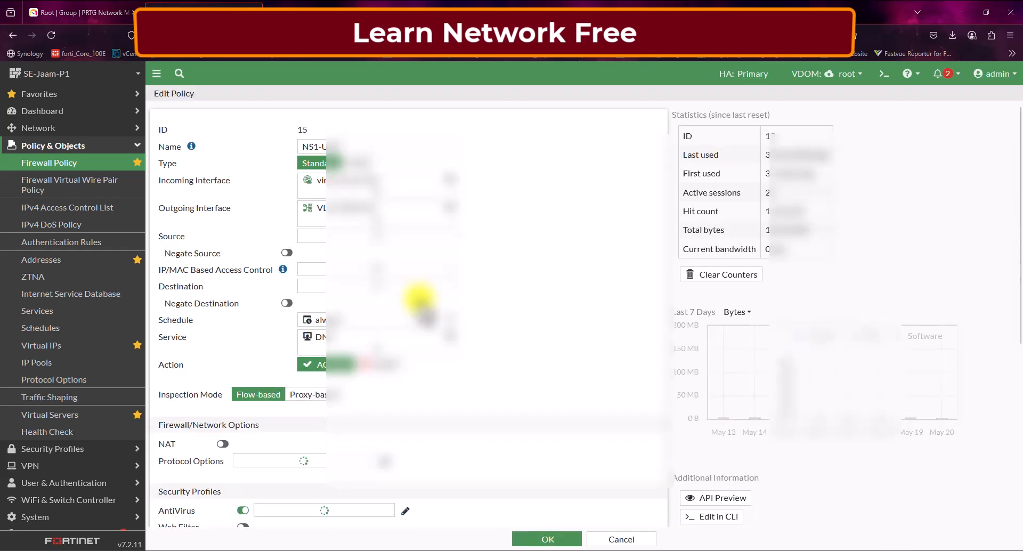
scroll(down, 3)
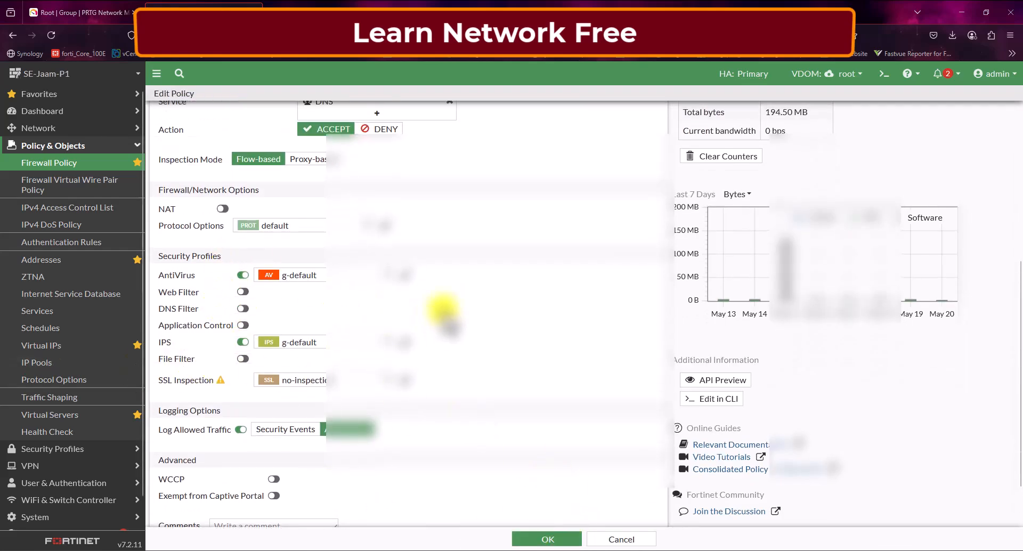
click(620, 538)
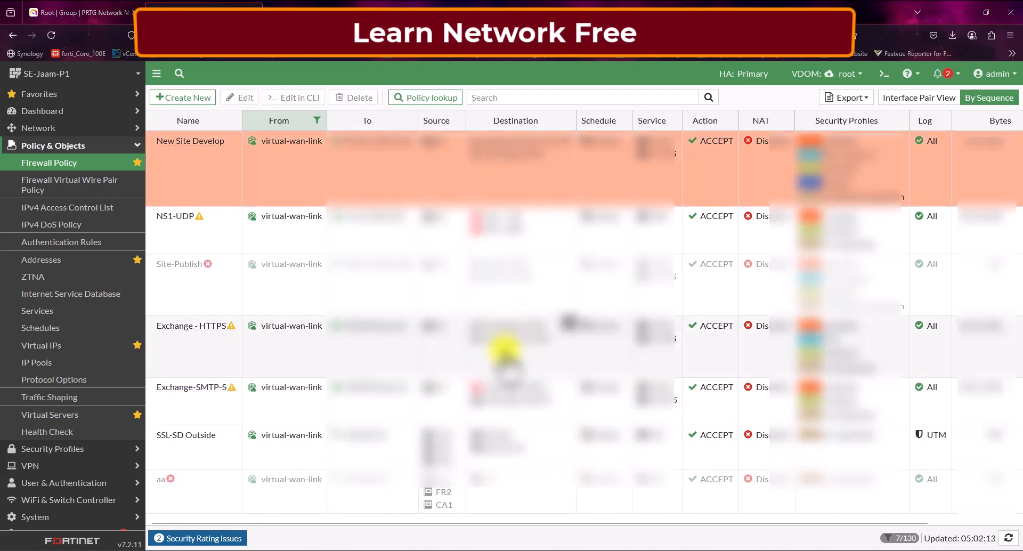
Edit Exchange - HTTPS and enable Web Application Firewall with the default profile
double_click(190, 326)
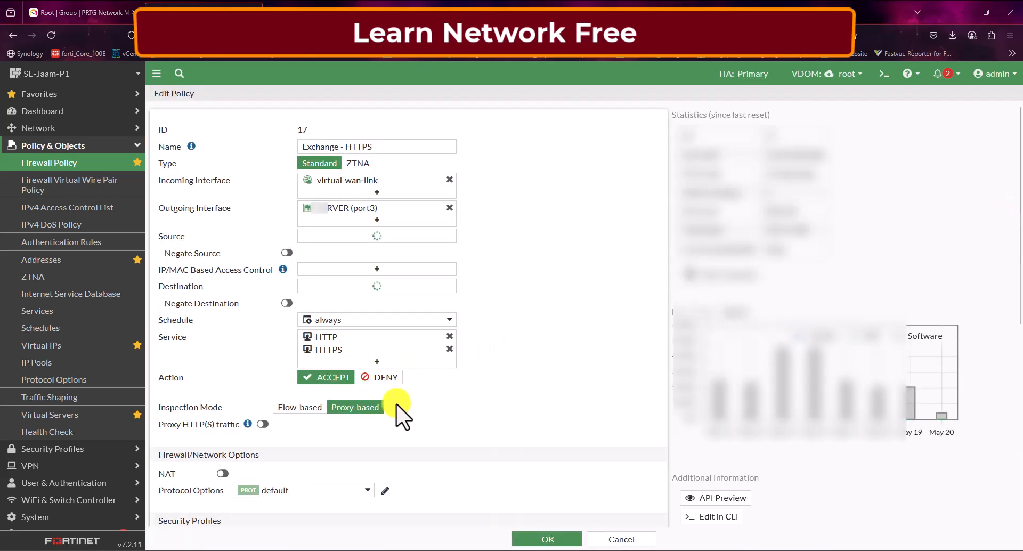
scroll(down, 3)
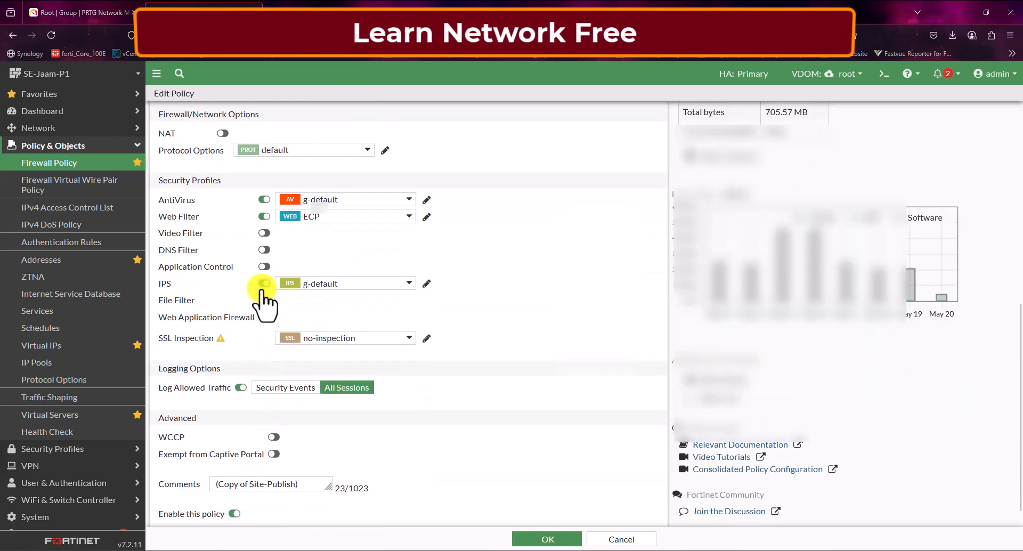
click(263, 284)
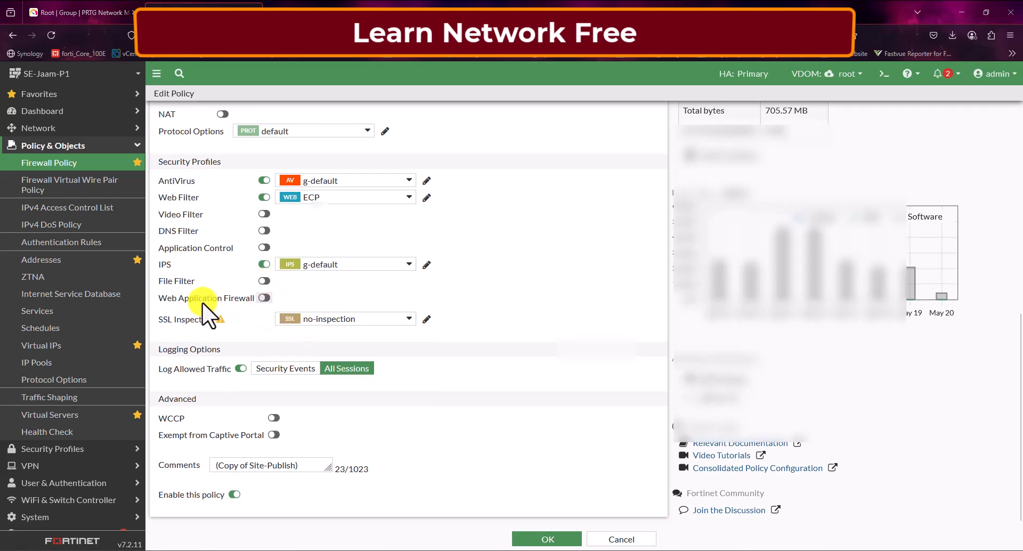
mouse_move(230, 318)
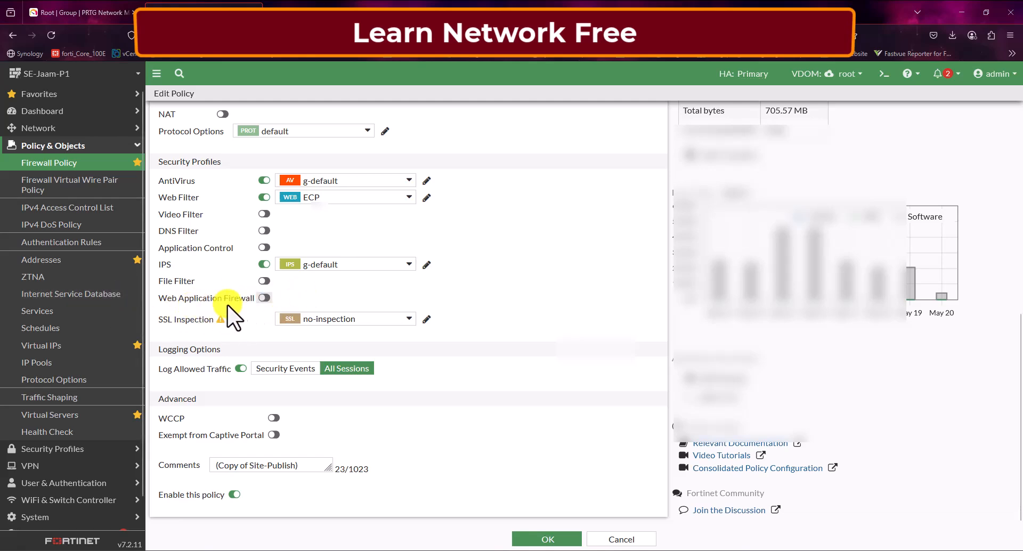
click(264, 297)
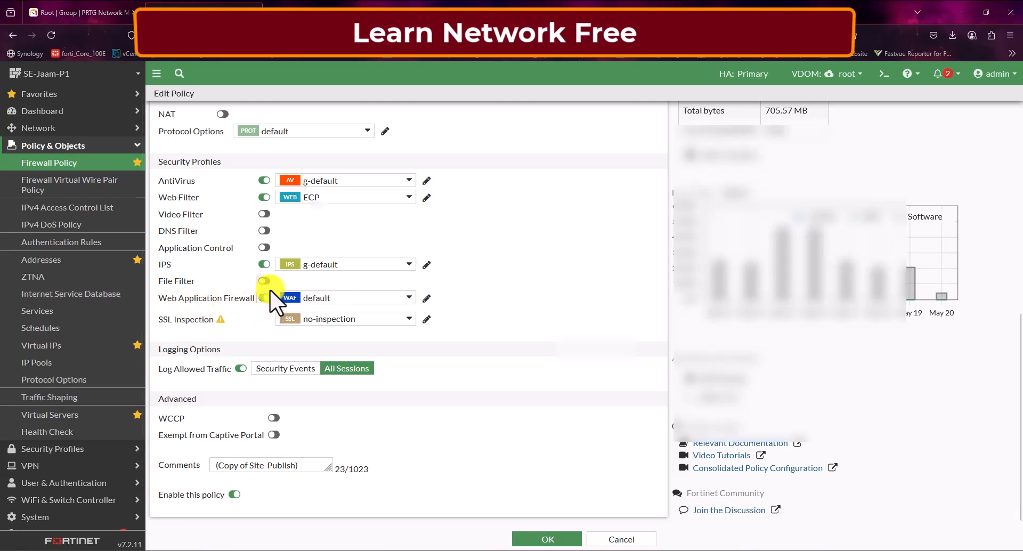
click(264, 297)
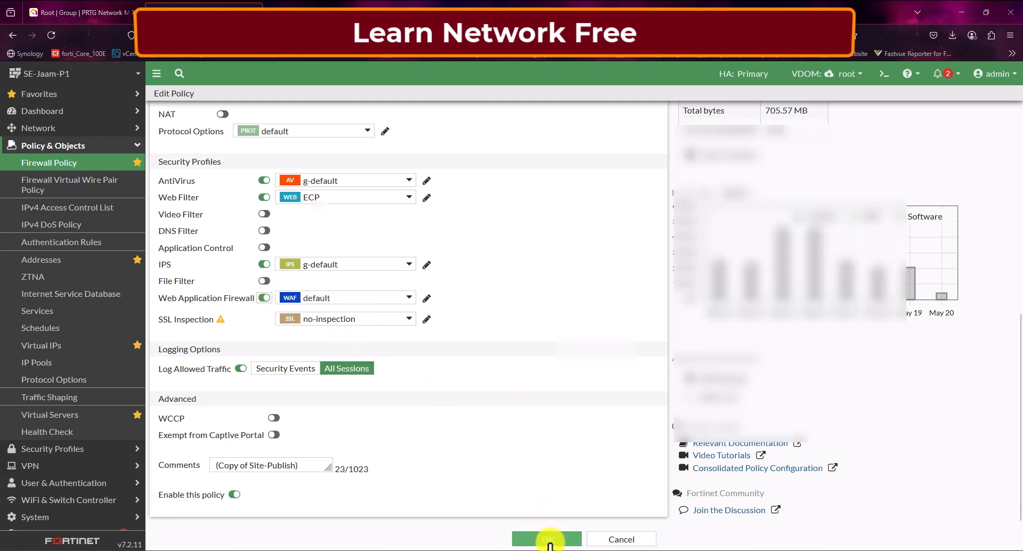
Save the Exchange - HTTPS policy and confirm the SSL inspection warning
click(546, 538)
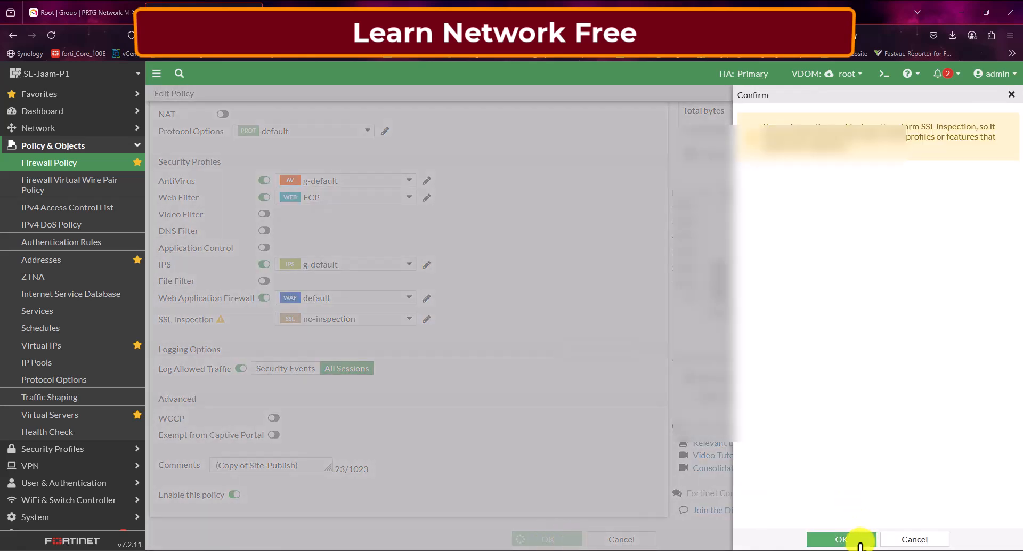
click(841, 539)
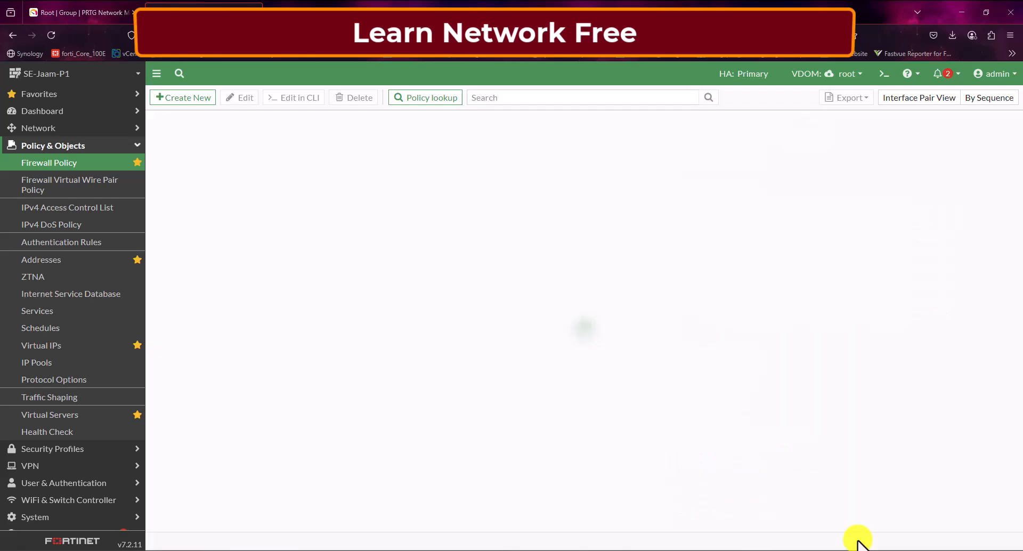